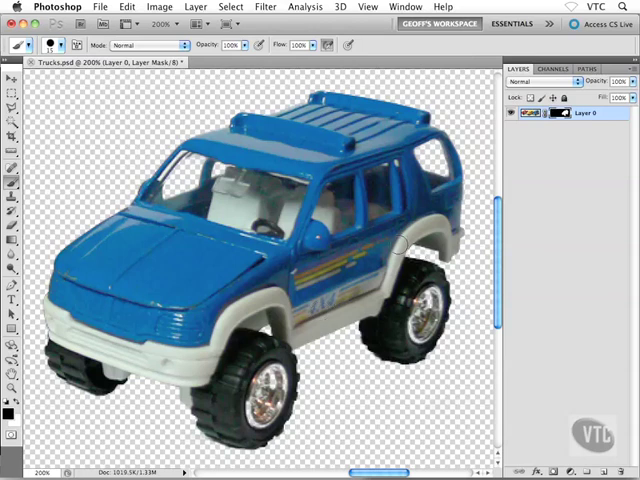
mouse_move(436, 222)
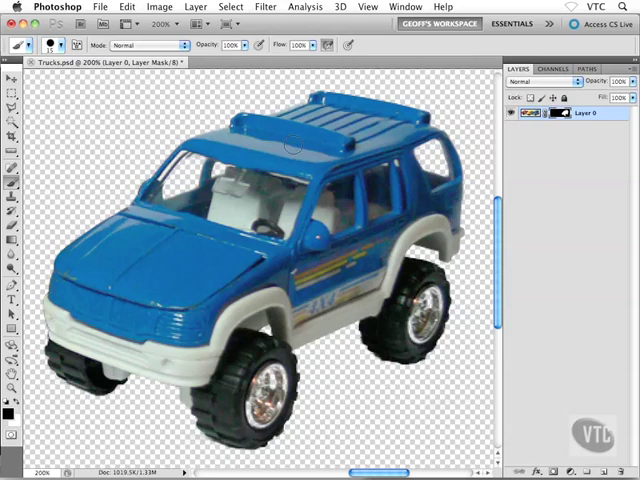
mouse_move(344, 194)
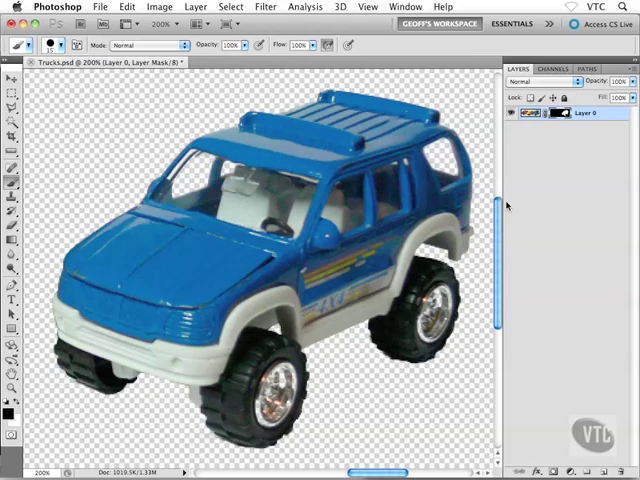
mouse_move(560, 178)
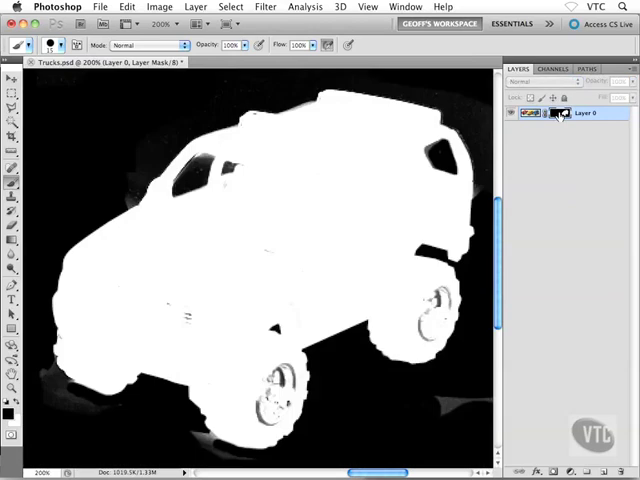
mouse_move(564, 112)
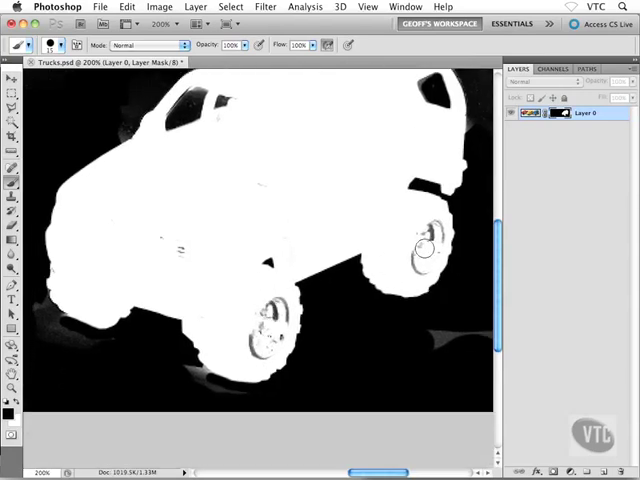
mouse_move(208, 252)
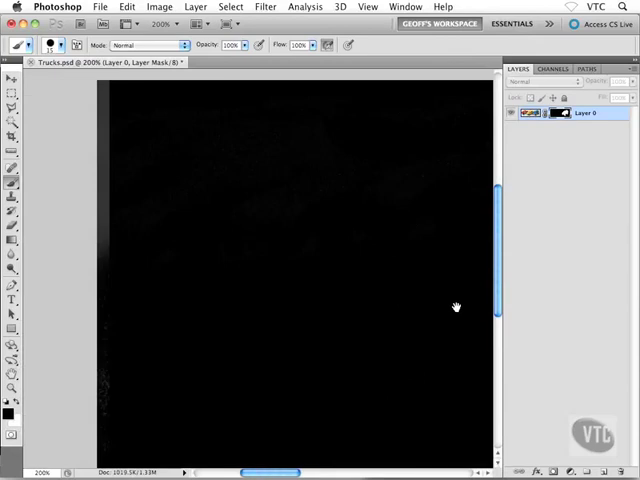
mouse_move(104, 164)
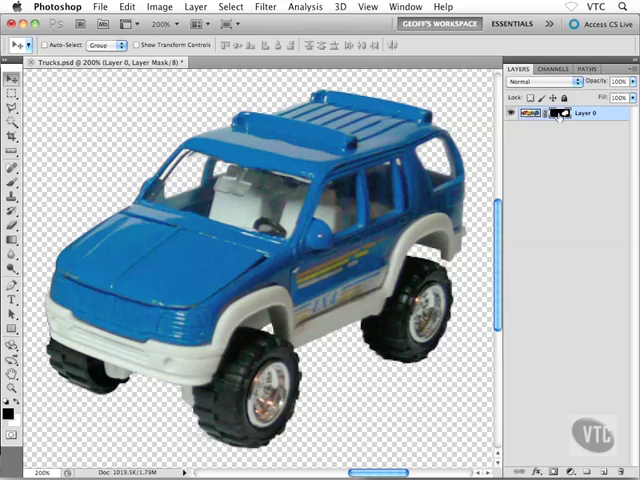
mouse_move(562, 112)
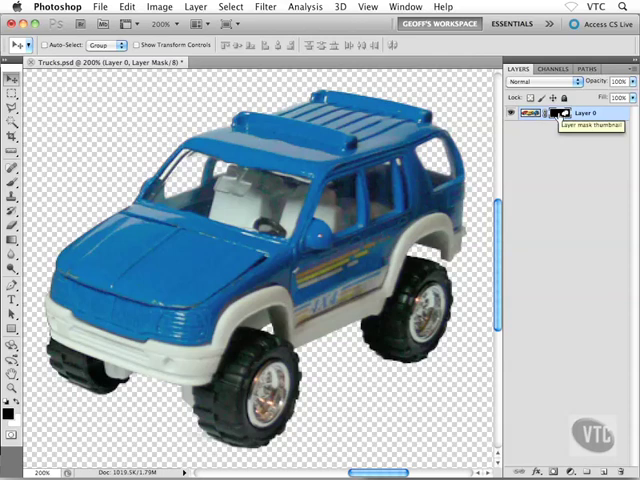
mouse_move(544, 114)
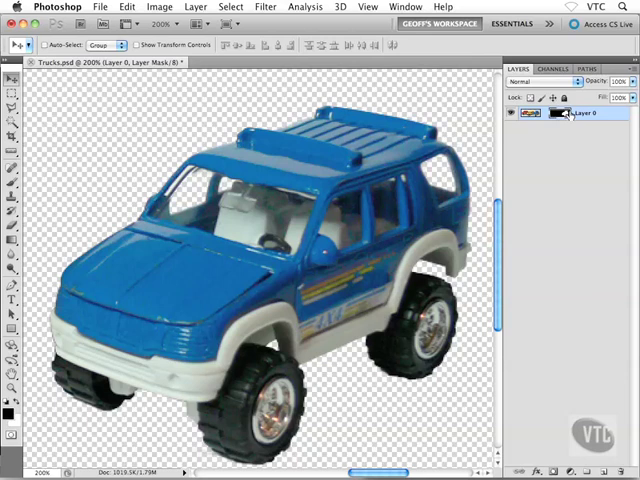
mouse_move(560, 116)
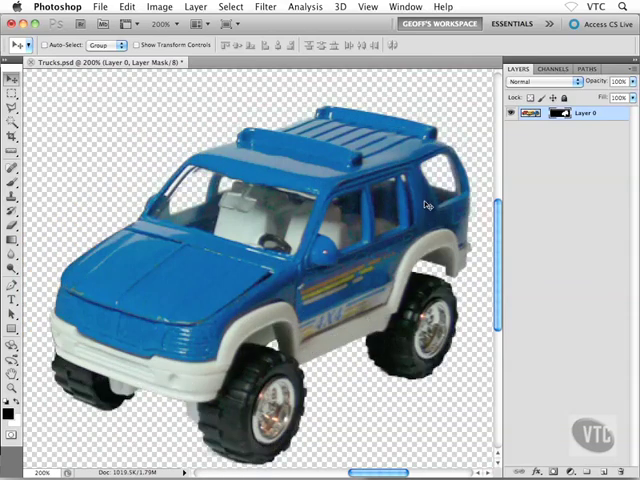
- Target the truck layer's pixels for editing instead of its layer mask
left_click(530, 112)
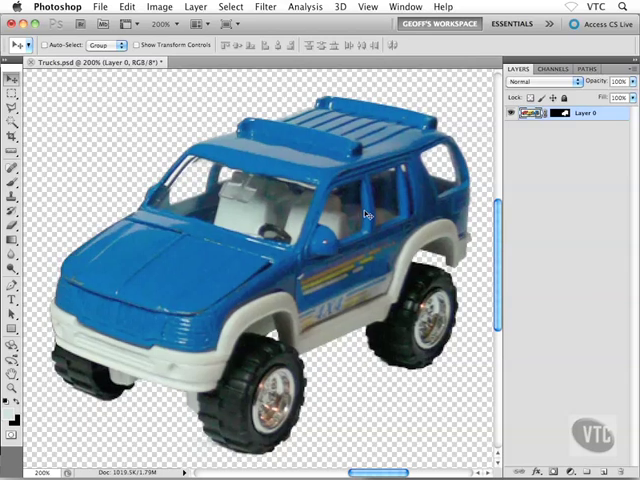
- Alt-click the mask thumbnail to view the white-on-black truck mask alone
left_click(562, 112)
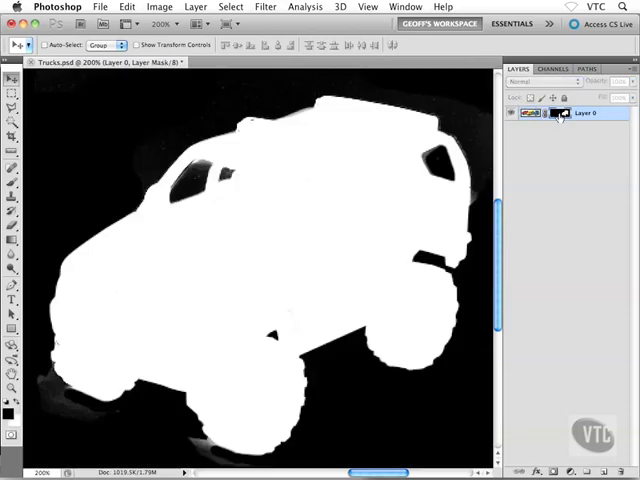